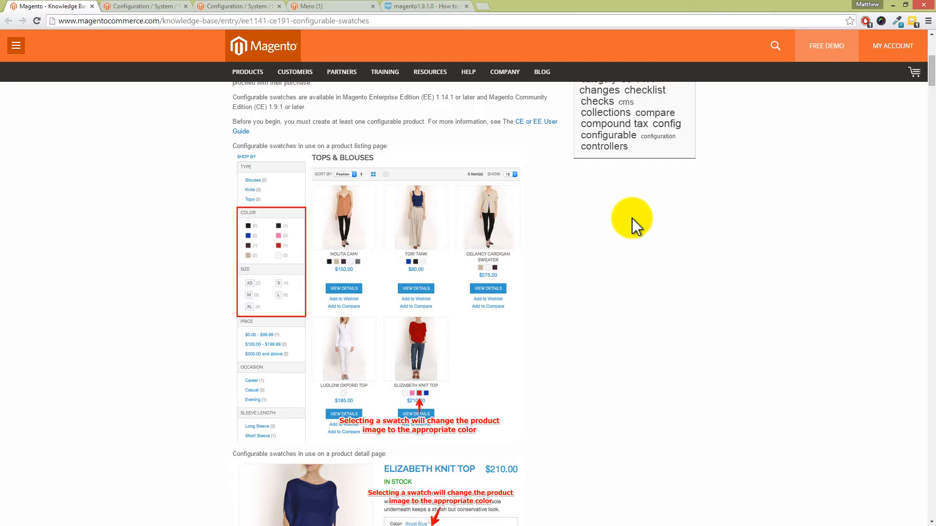
mouse_move(823, 168)
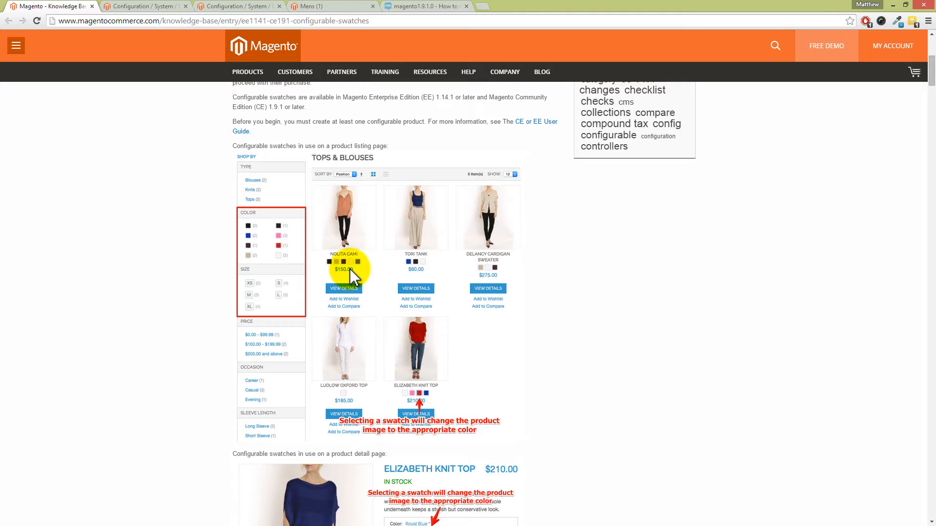
mouse_move(383, 272)
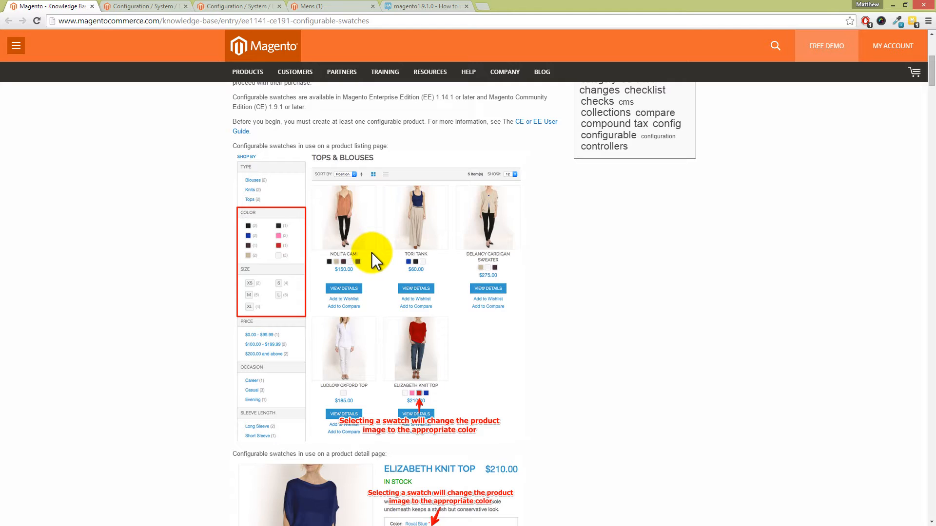
mouse_move(346, 248)
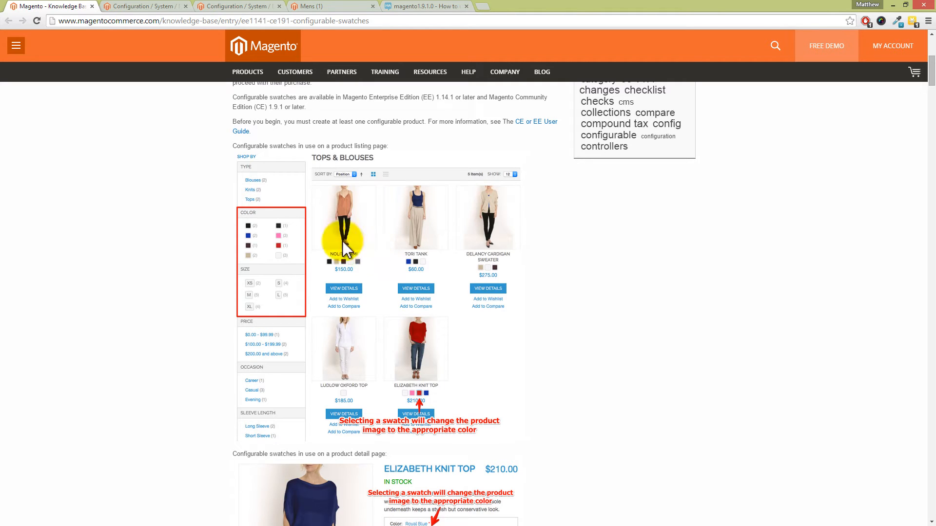
mouse_move(280, 131)
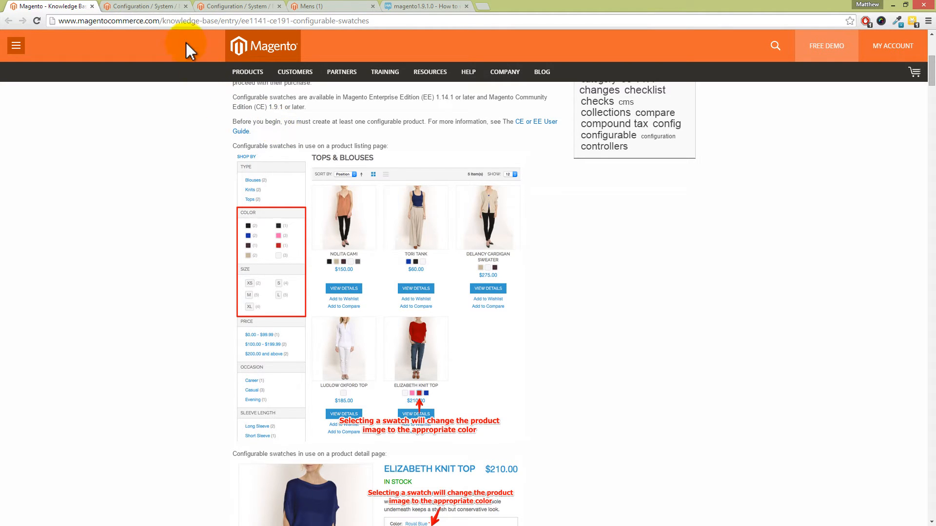
Review Configurable Swatches settings, then view the storefront Mens page's empty Colour filter.
click(143, 6)
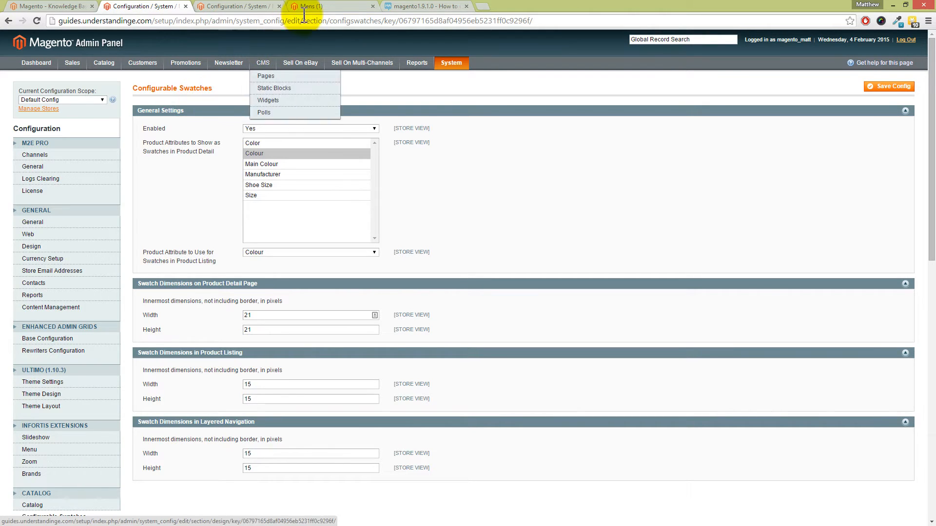
click(319, 5)
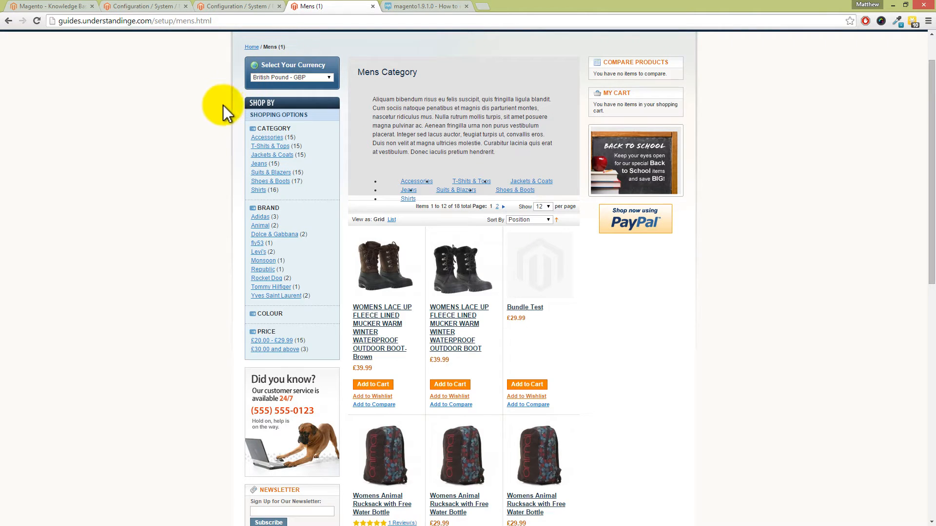
scroll(down, 3)
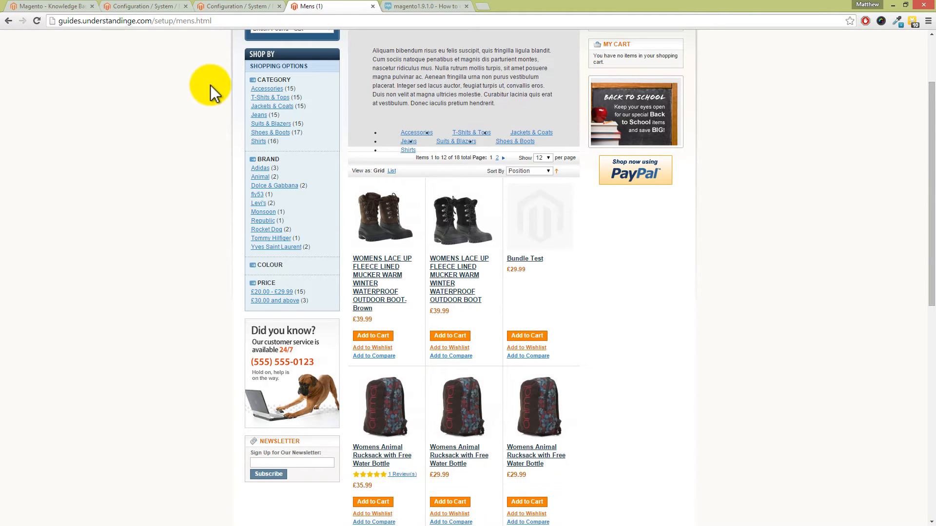
scroll(down, 3)
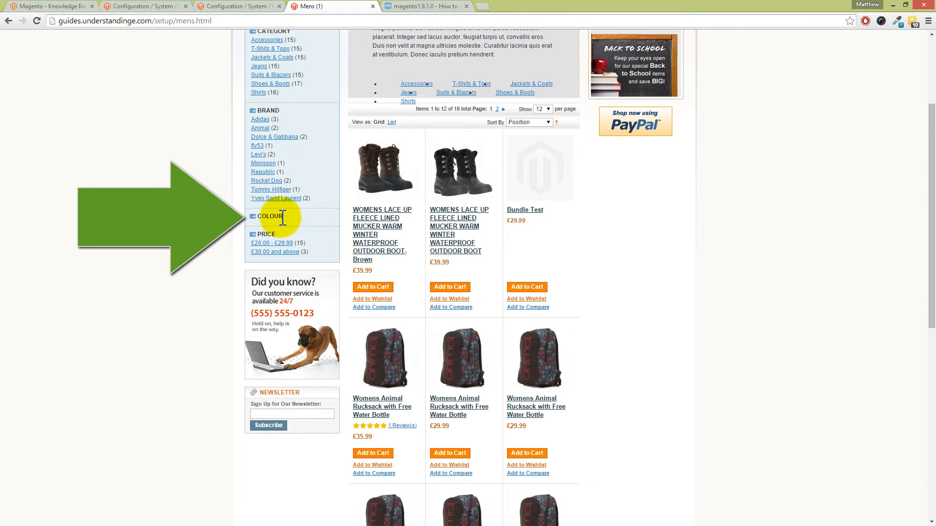
mouse_move(440, 243)
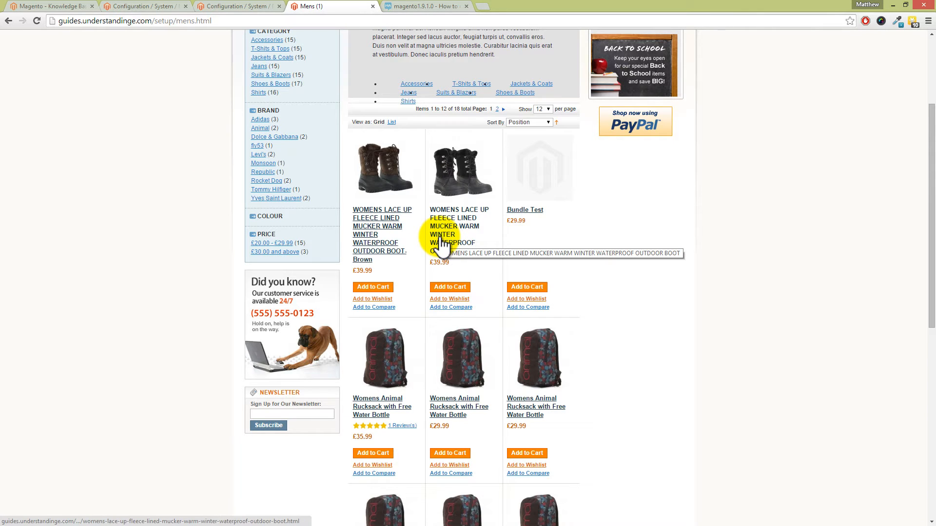
mouse_move(230, 15)
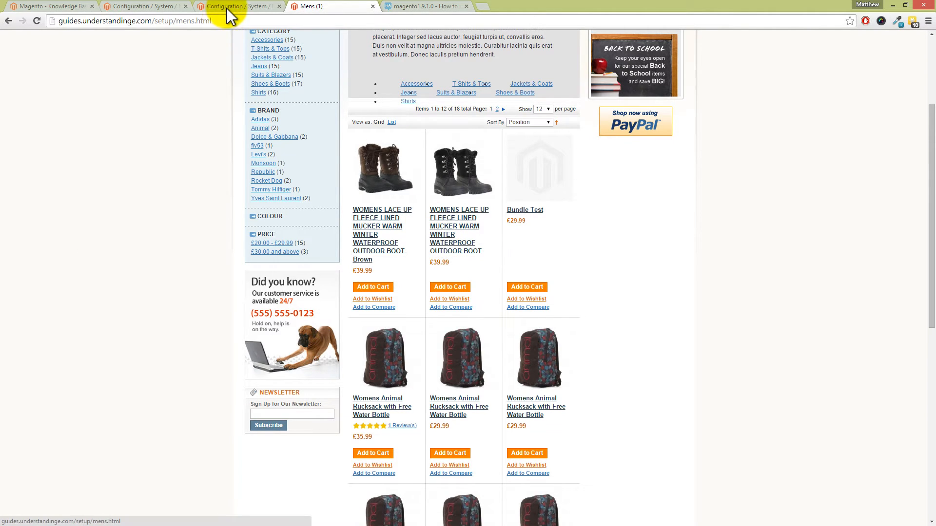
click(233, 5)
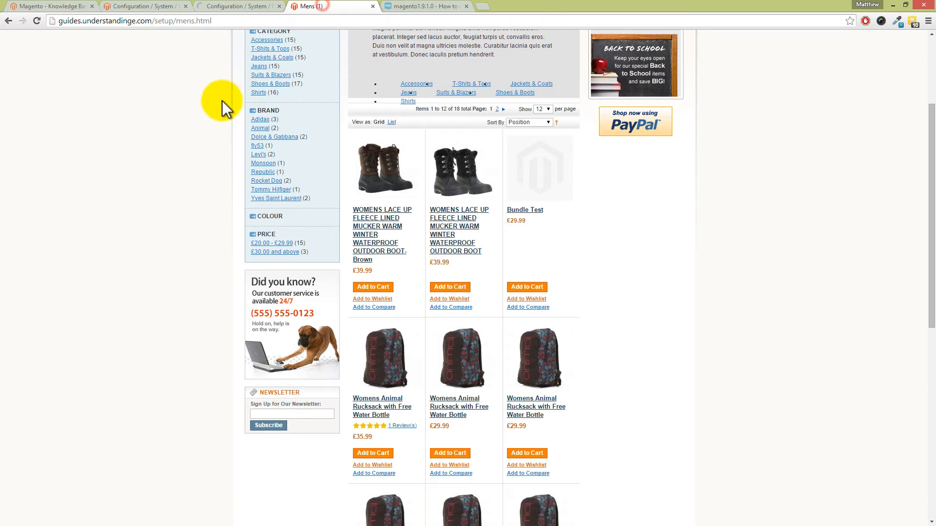
Reload the storefront Mens category page from the context menu.
right_click(225, 108)
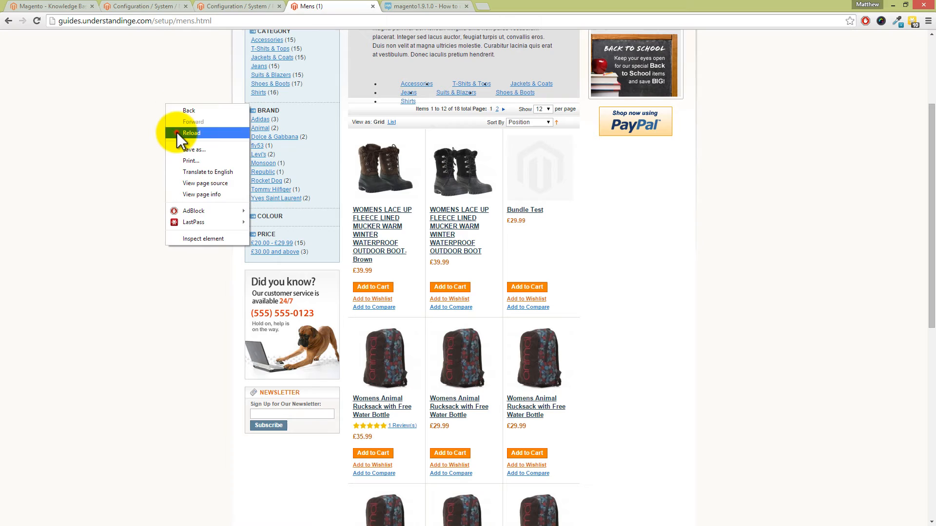
click(193, 134)
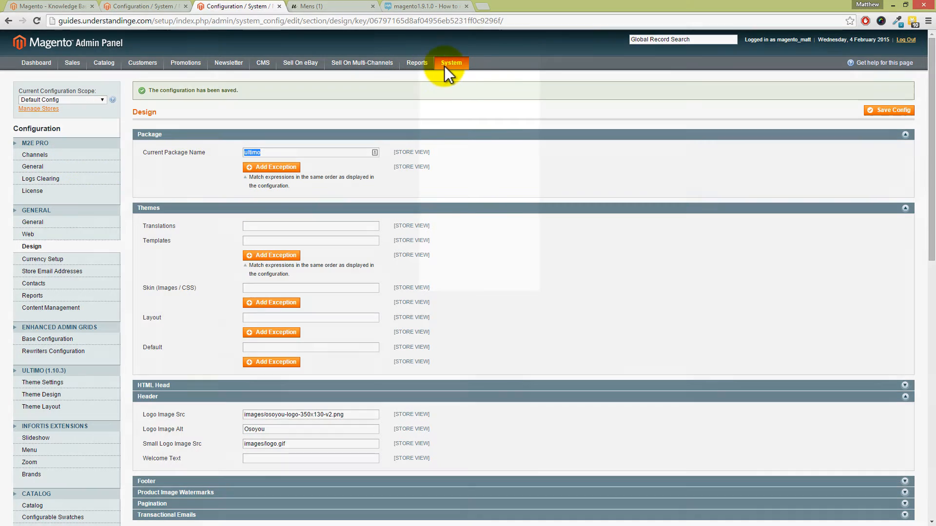
Replace the Current Package Name ultimo with rwd in the Design configuration.
click(452, 63)
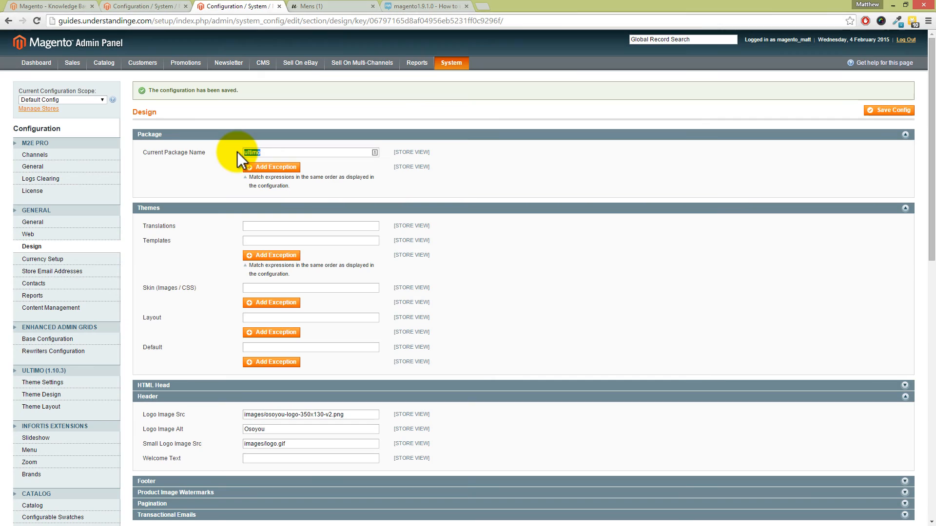
text(rwd)
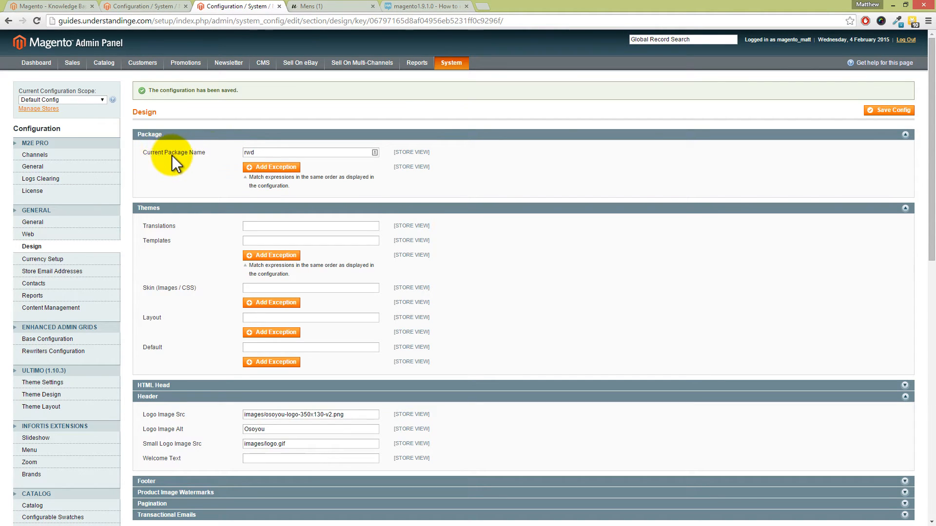
mouse_move(729, 167)
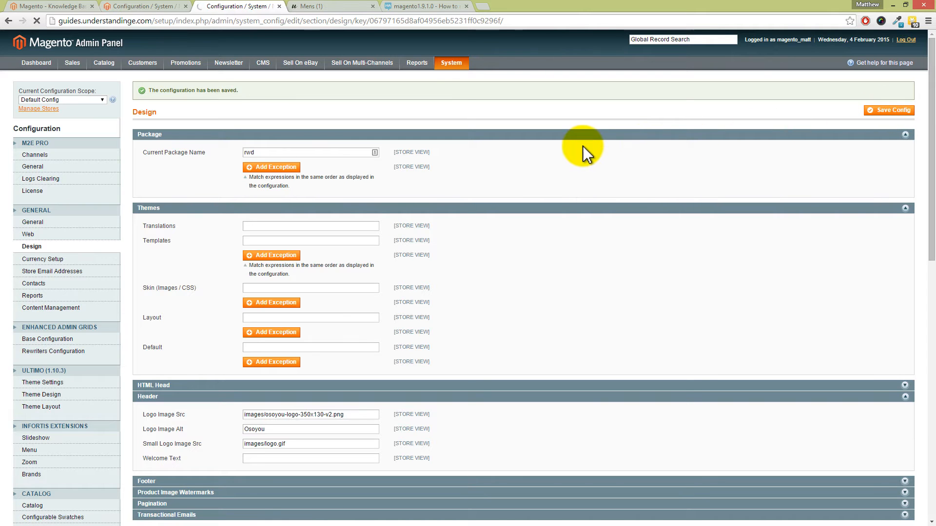
mouse_move(327, 10)
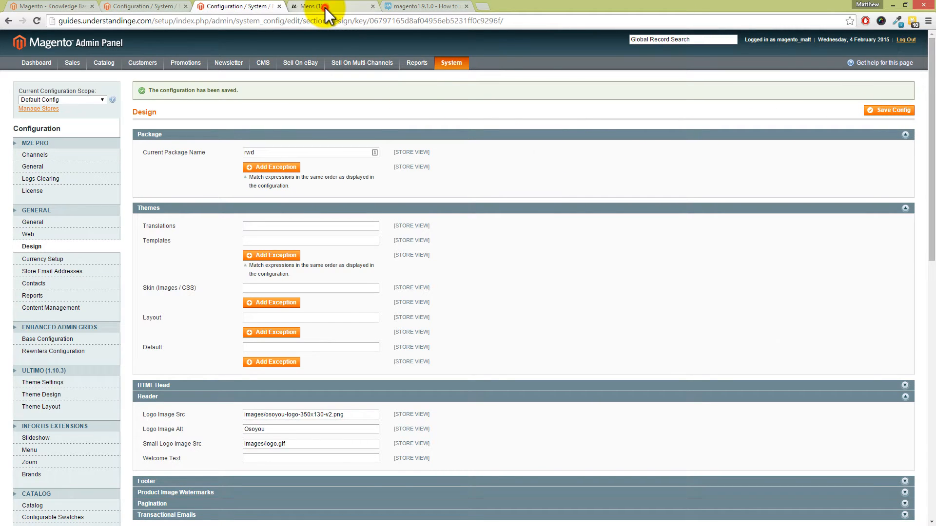
Confirm the Mens page shows colour swatches under rwd, then view the Stack Exchange question.
click(325, 6)
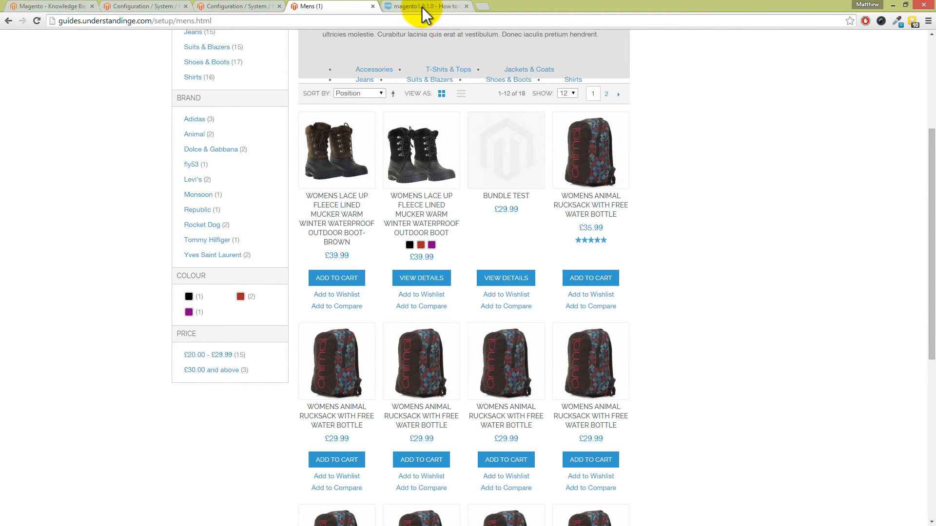
click(425, 6)
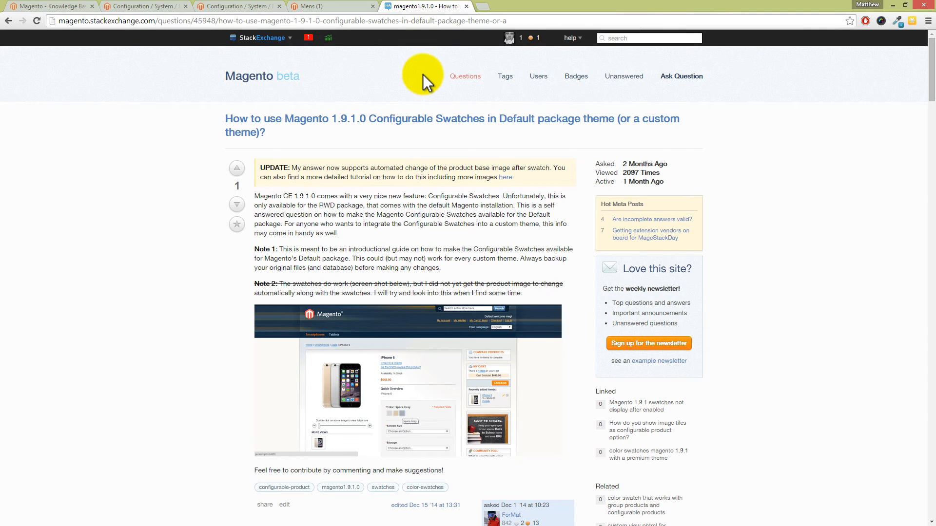
mouse_move(684, 143)
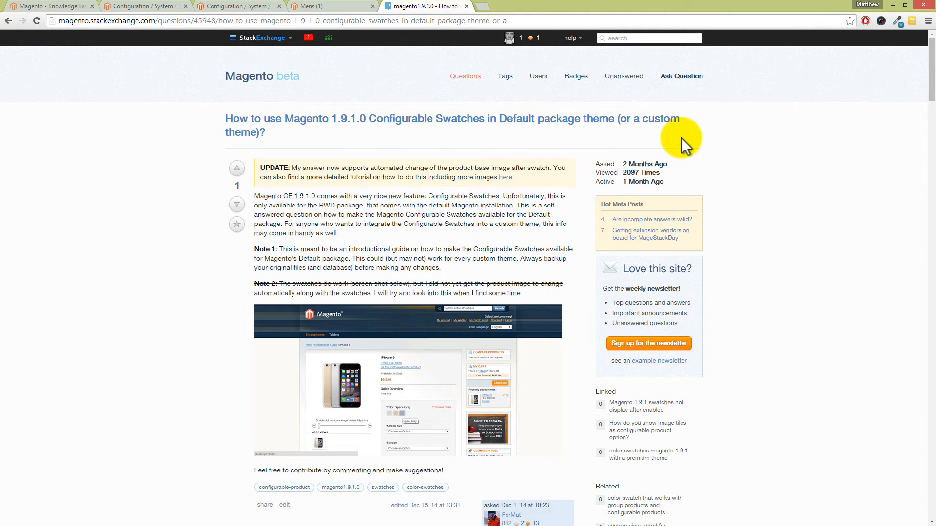
mouse_move(908, 94)
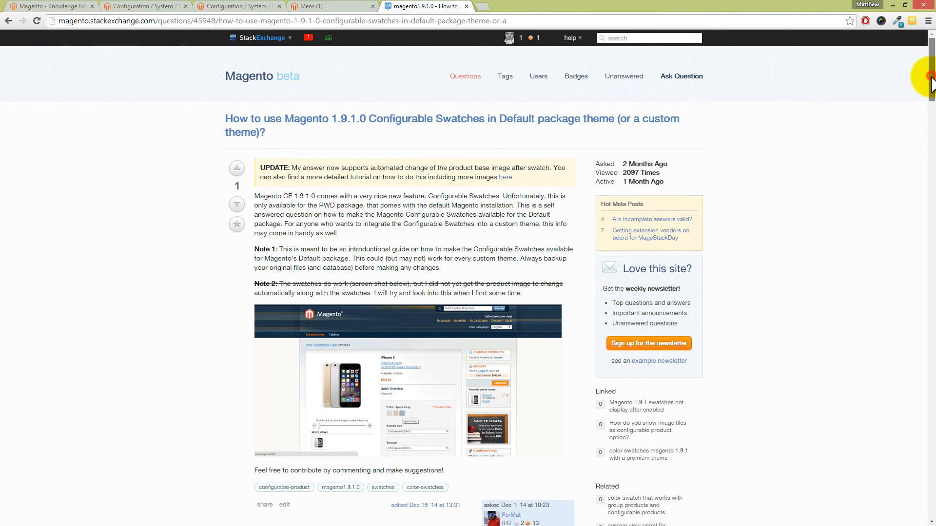
scroll(down, 3)
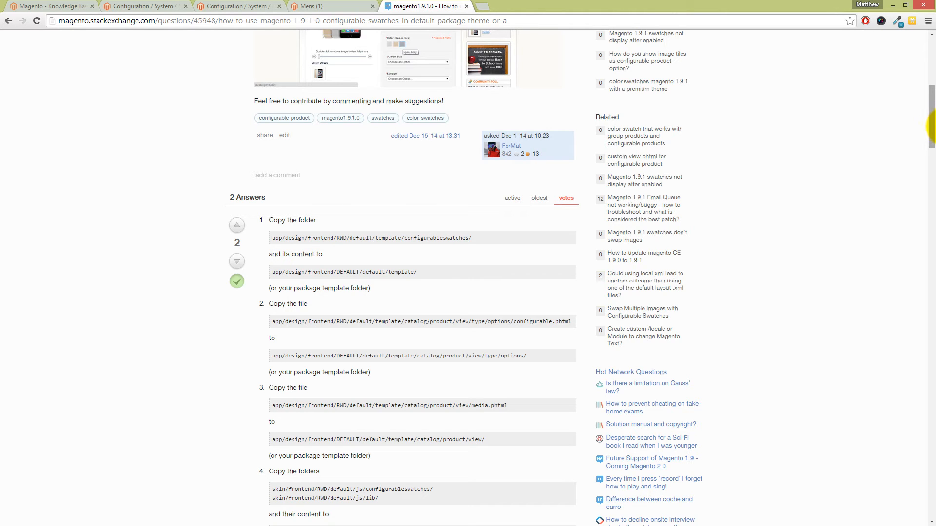
Read the answer's local.xml, CSS and image steps, then return to the Knowledge Base article.
scroll(down, 3)
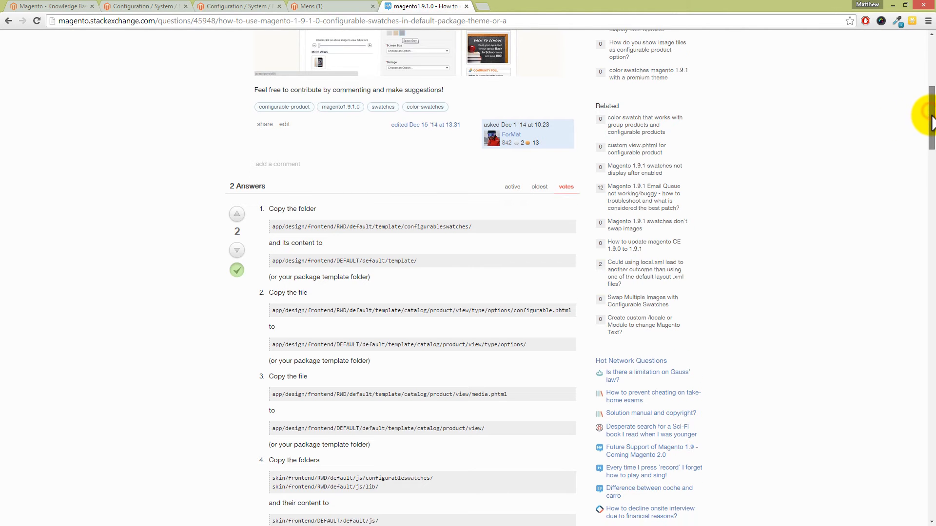
scroll(down, 3)
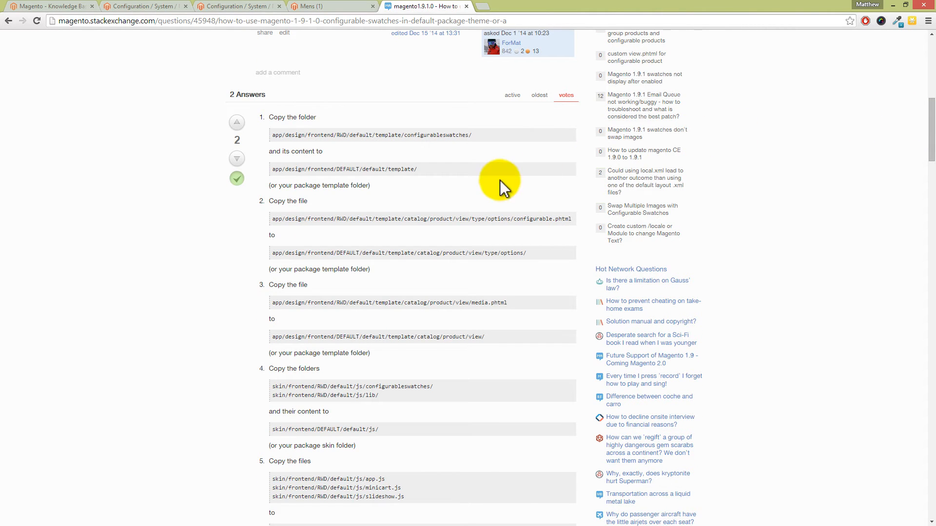
scroll(down, 3)
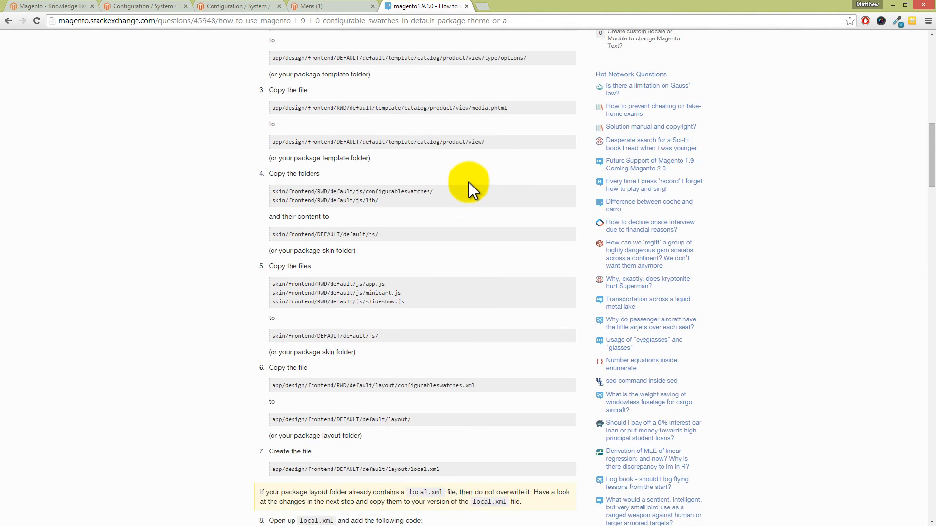
scroll(down, 3)
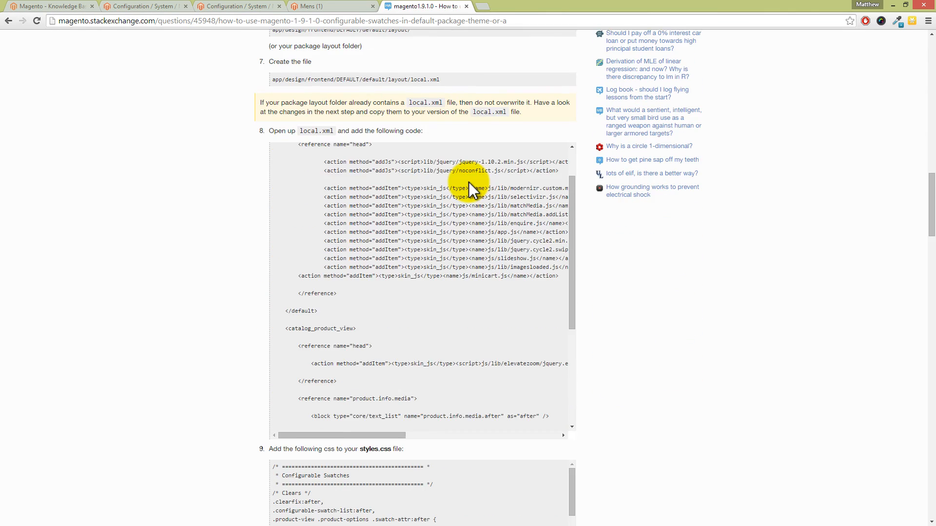
scroll(down, 3)
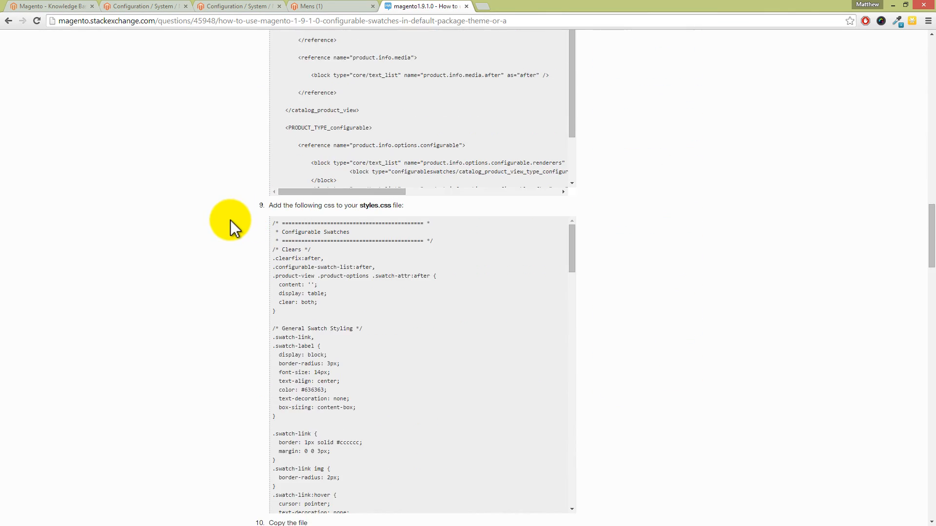
scroll(down, 3)
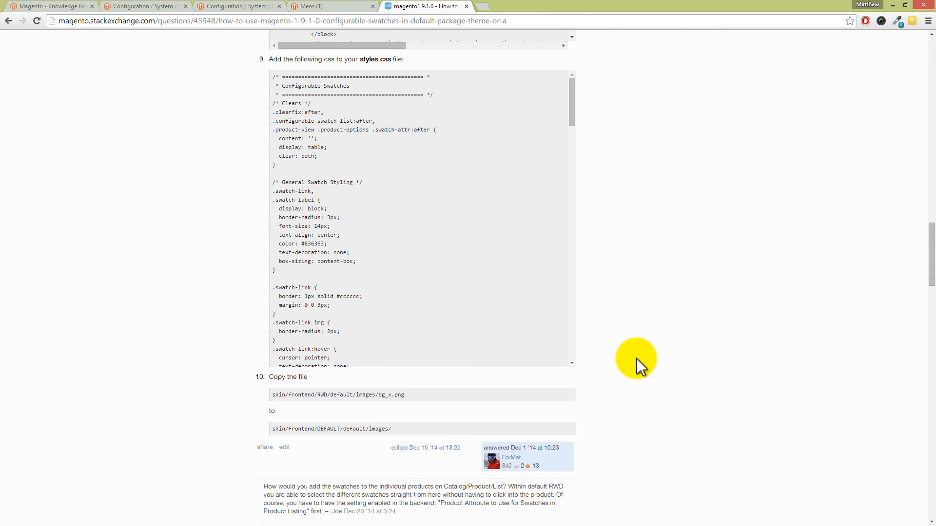
mouse_move(643, 346)
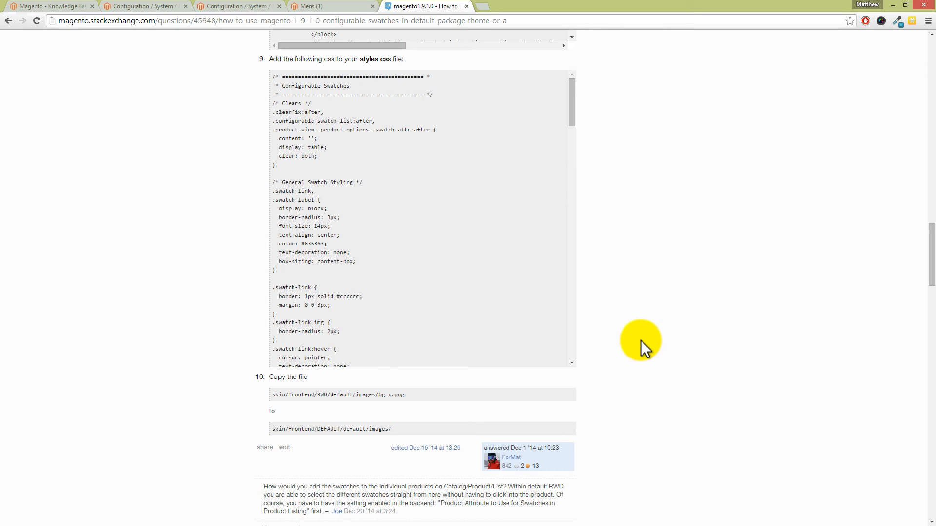
click(50, 6)
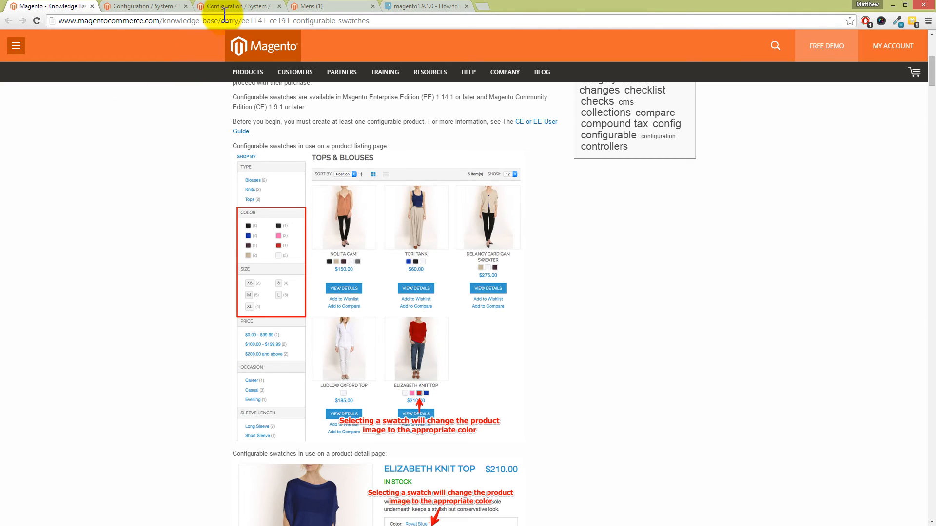
Check the saved rwd design configuration, then view the Mens page with its colour swatches.
click(238, 6)
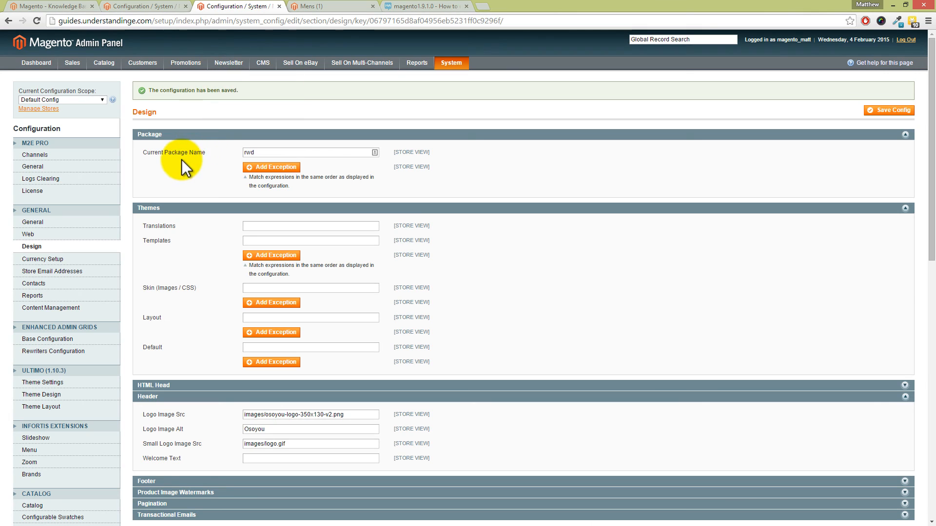
mouse_move(327, 11)
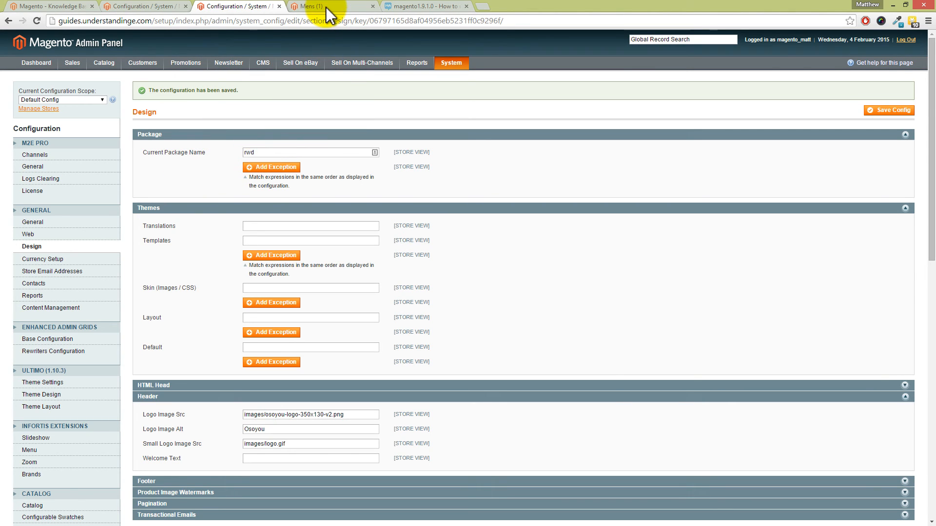
click(331, 5)
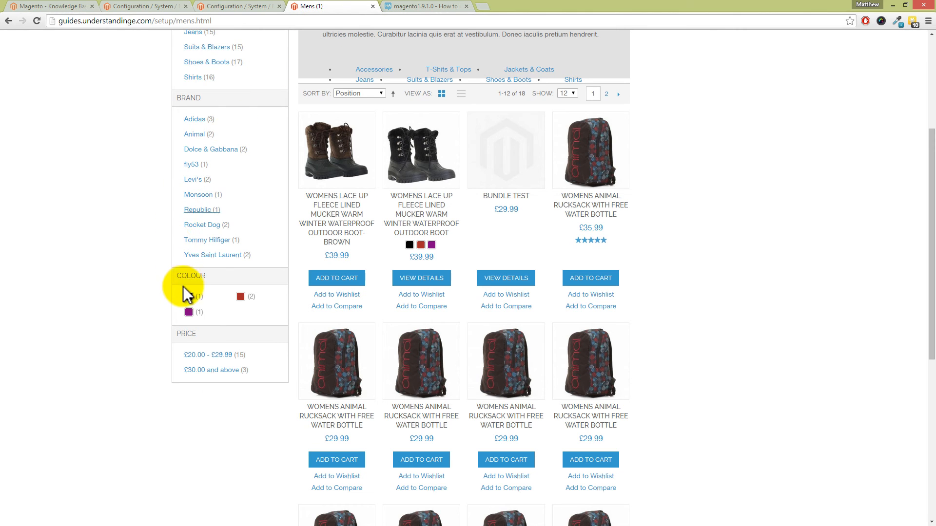